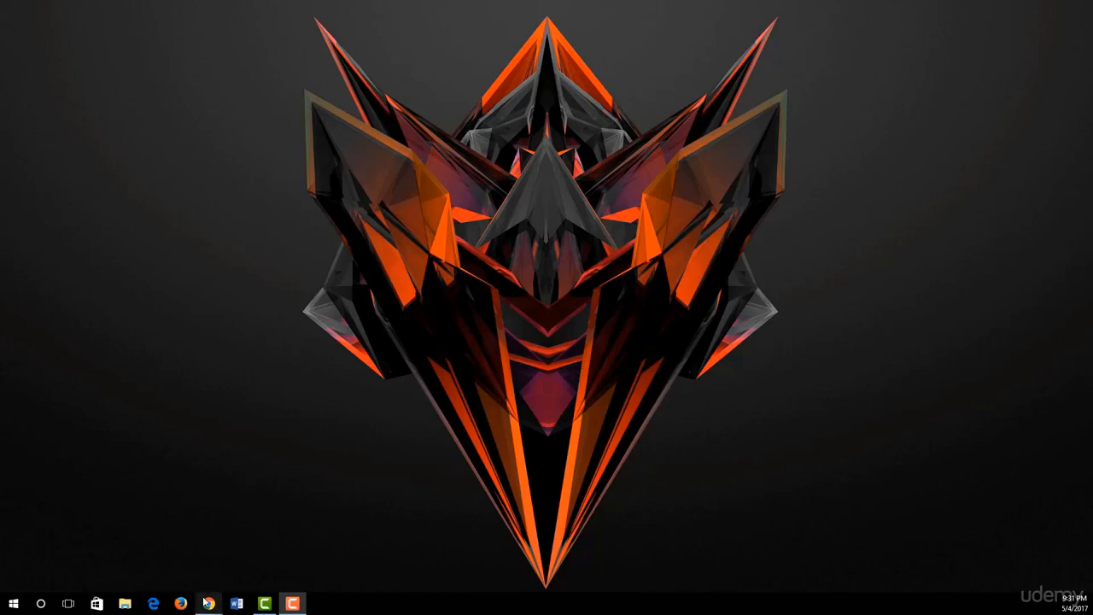
# Launch Chrome and load the VideoScribe homepage from the videoscribe.co address suggestion.
pyautogui.click(181, 605)
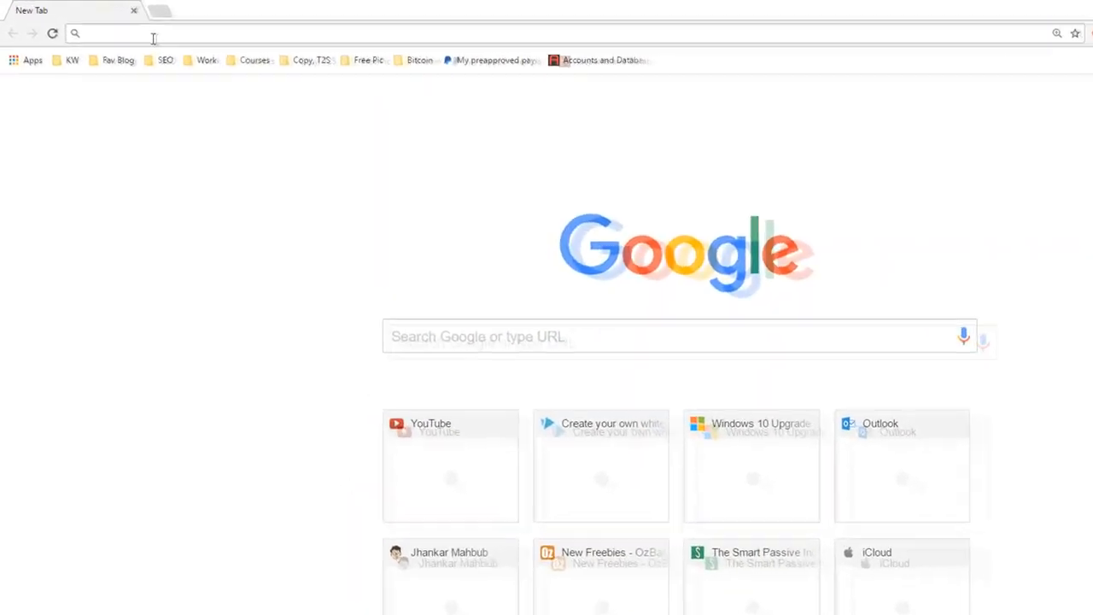
pyautogui.write('videoschoolonline.com')
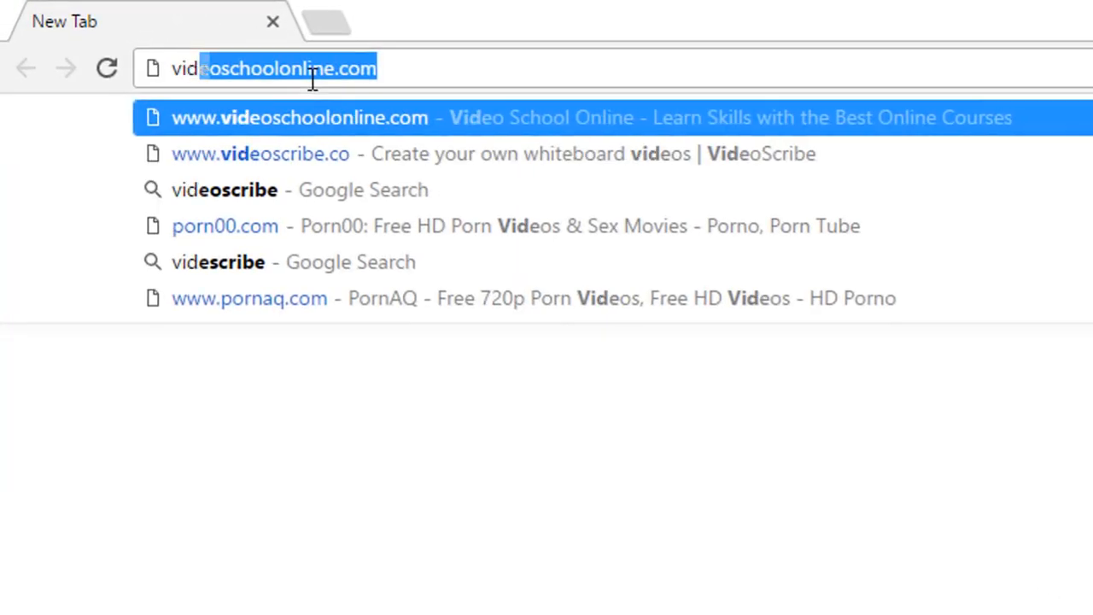
pyautogui.write('s')
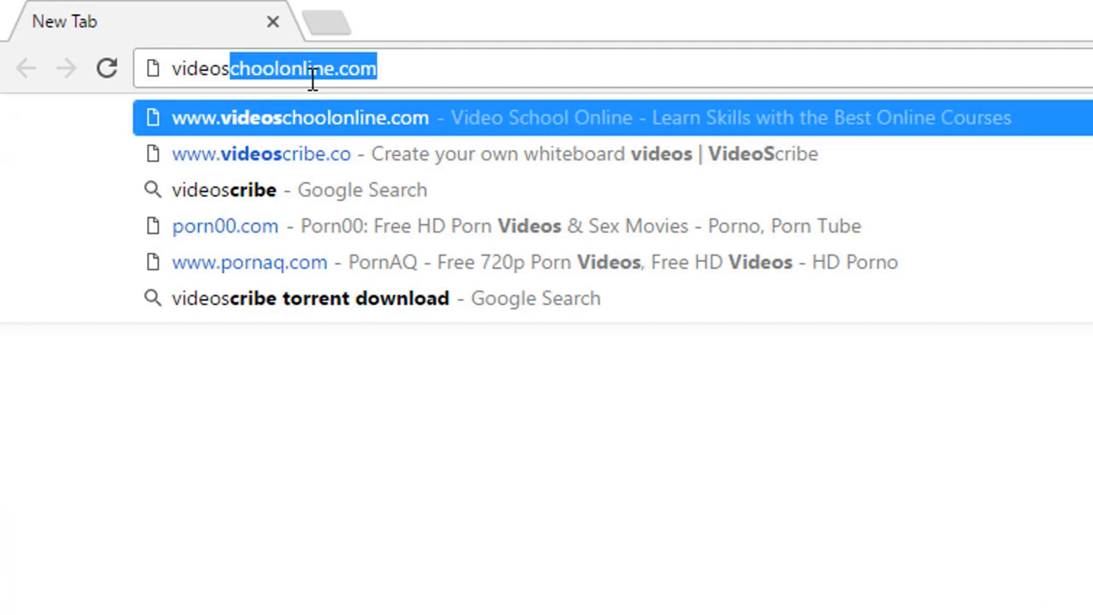
pyautogui.click(259, 154)
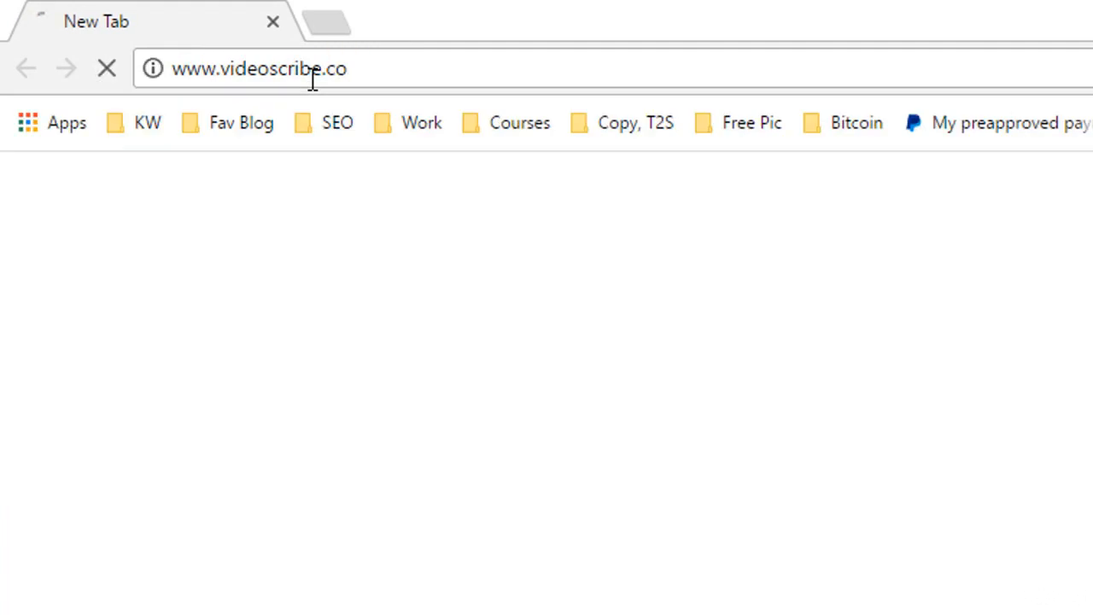
pyautogui.press('Return')
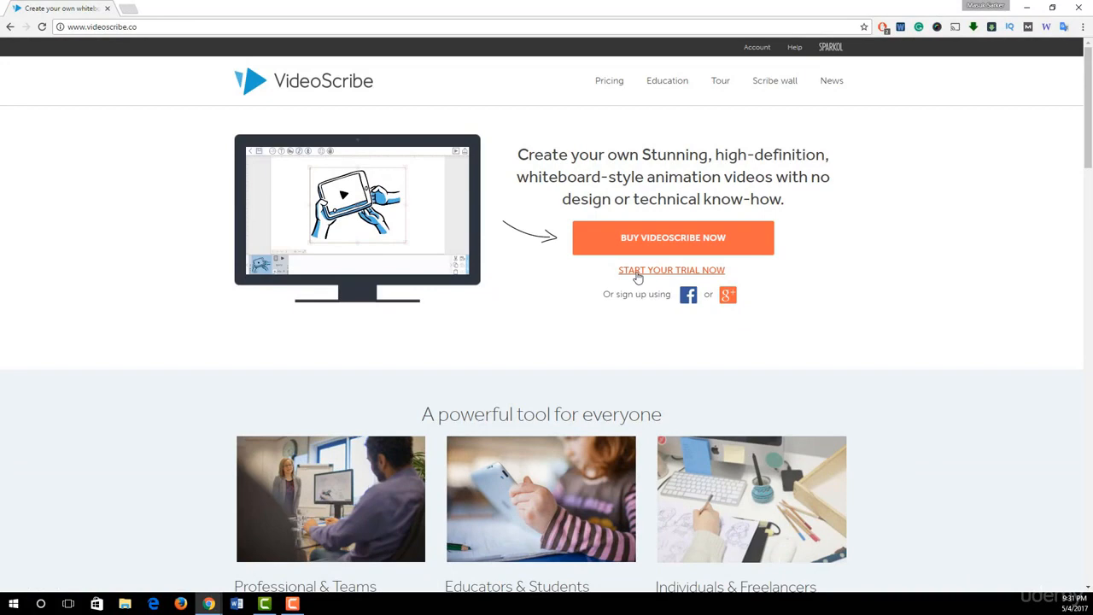
# Start the free trial sign-up and fill in the email, names and password.
pyautogui.click(672, 270)
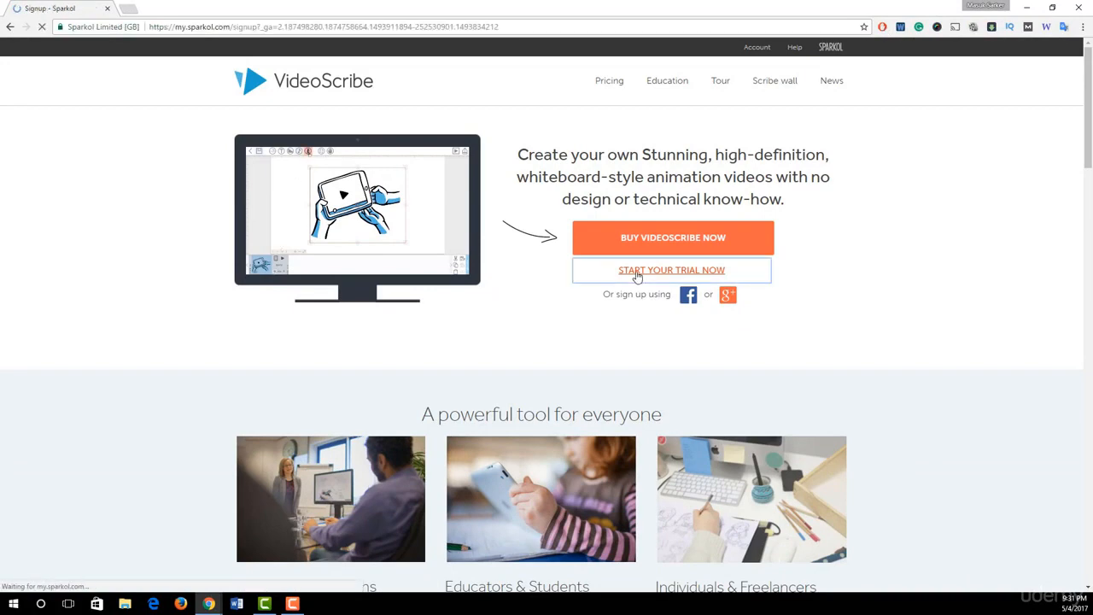
pyautogui.click(671, 270)
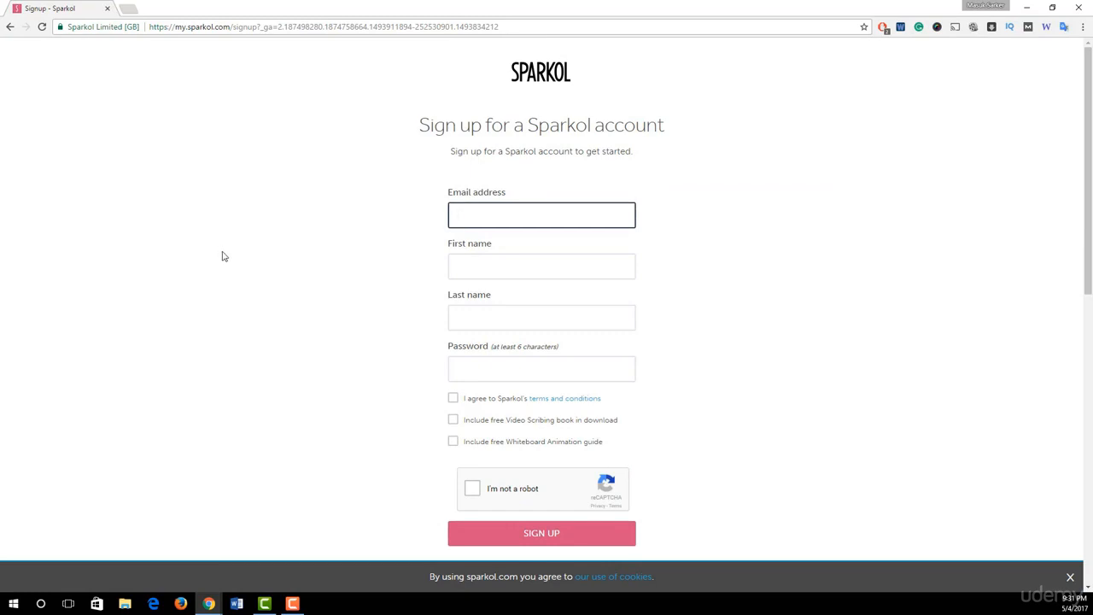
pyautogui.click(542, 216)
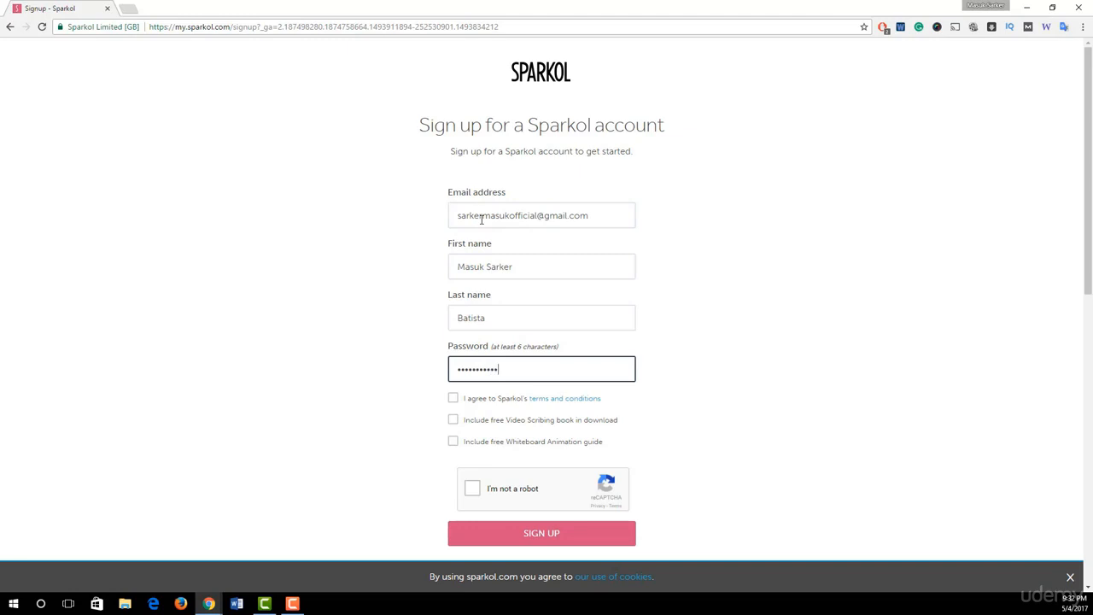
pyautogui.scroll(-3)
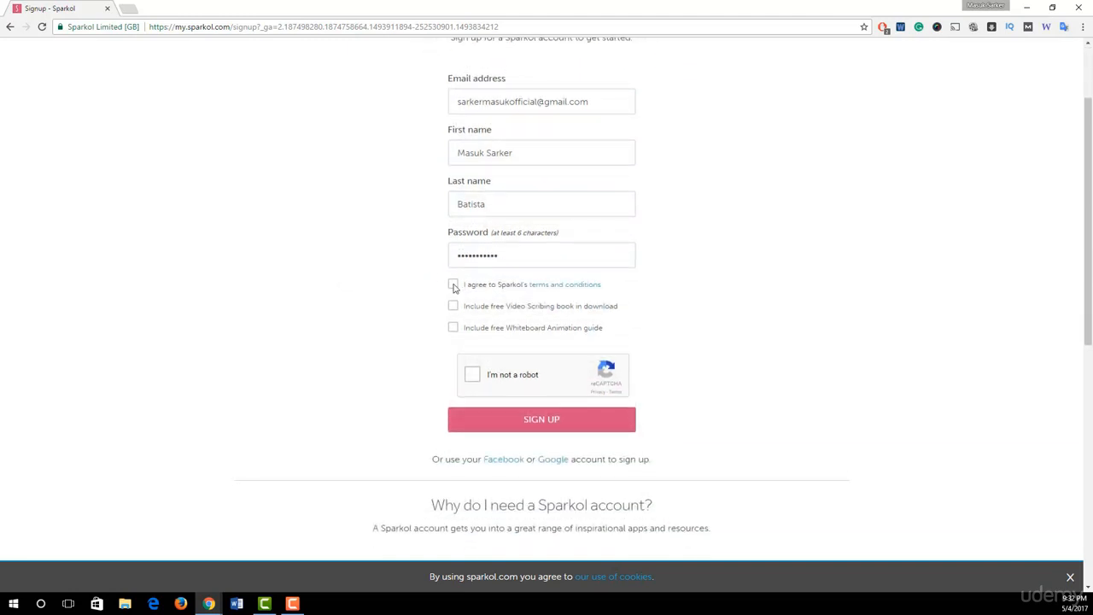
# Accept Sparkol's terms, pass the reCAPTCHA and submit the sign-up form.
pyautogui.click(455, 284)
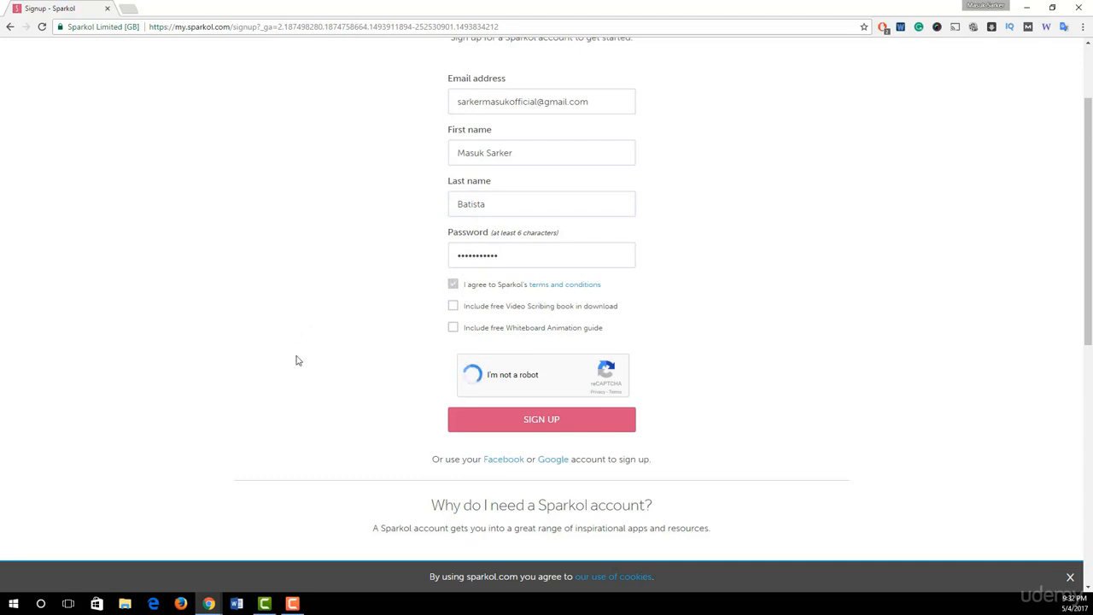
pyautogui.click(475, 374)
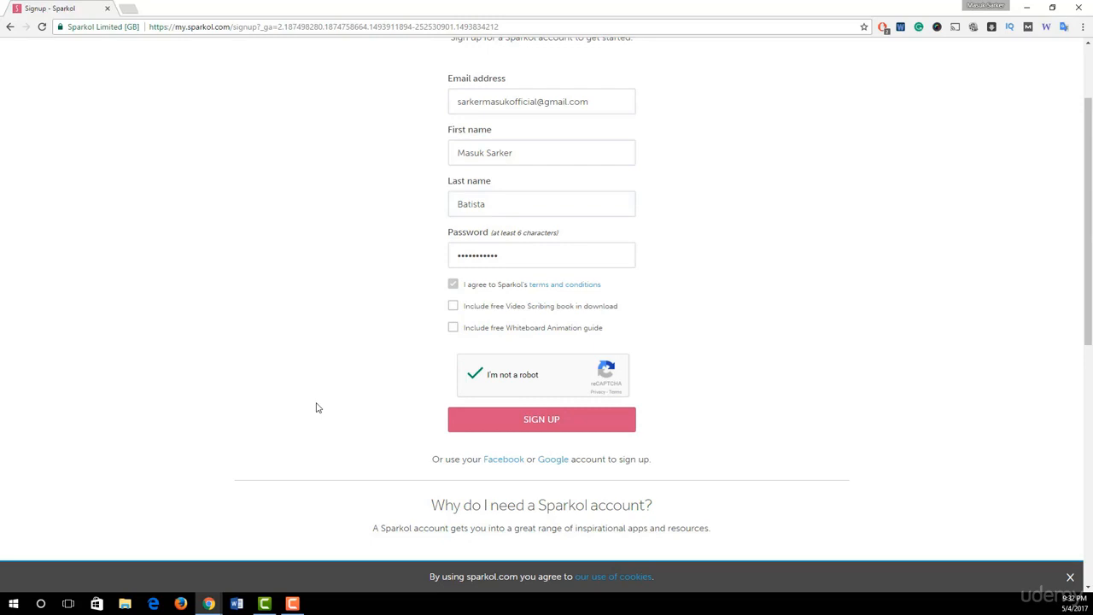
pyautogui.click(542, 419)
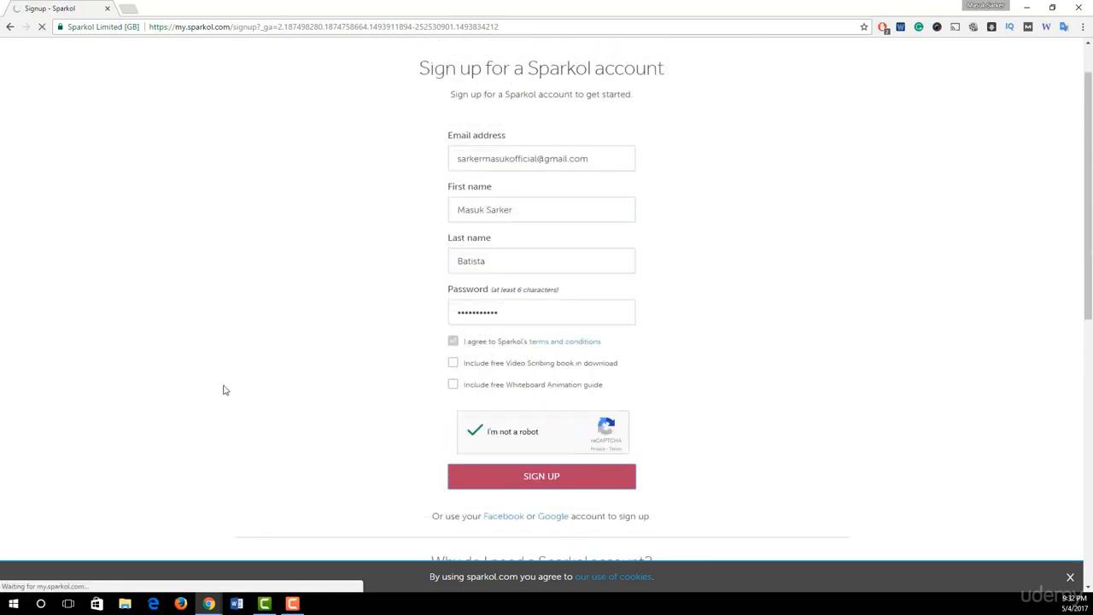
pyautogui.click(540, 475)
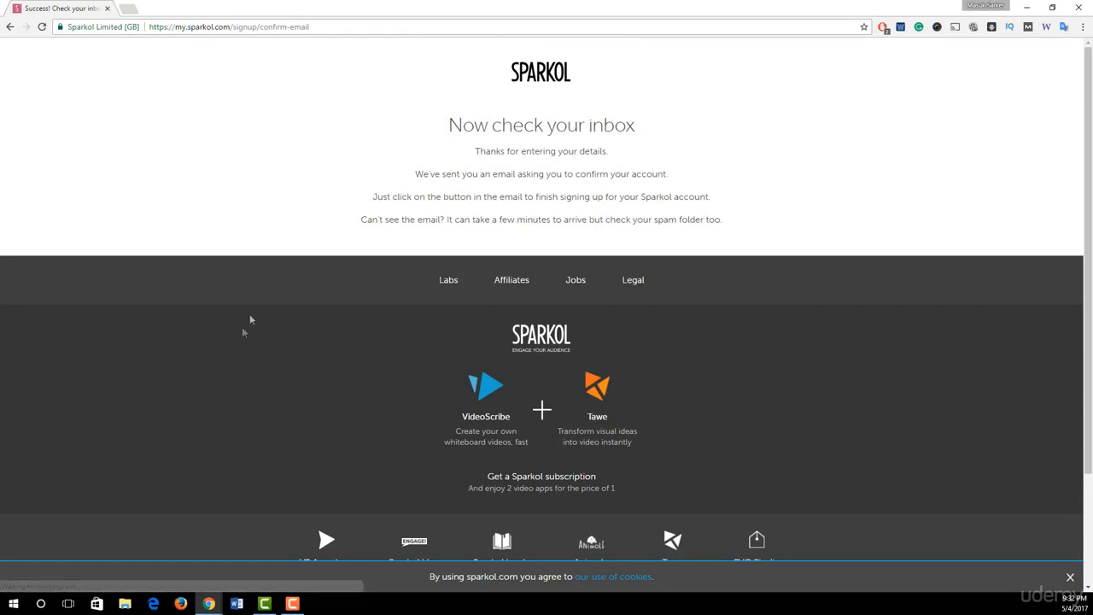
pyautogui.moveTo(564, 140)
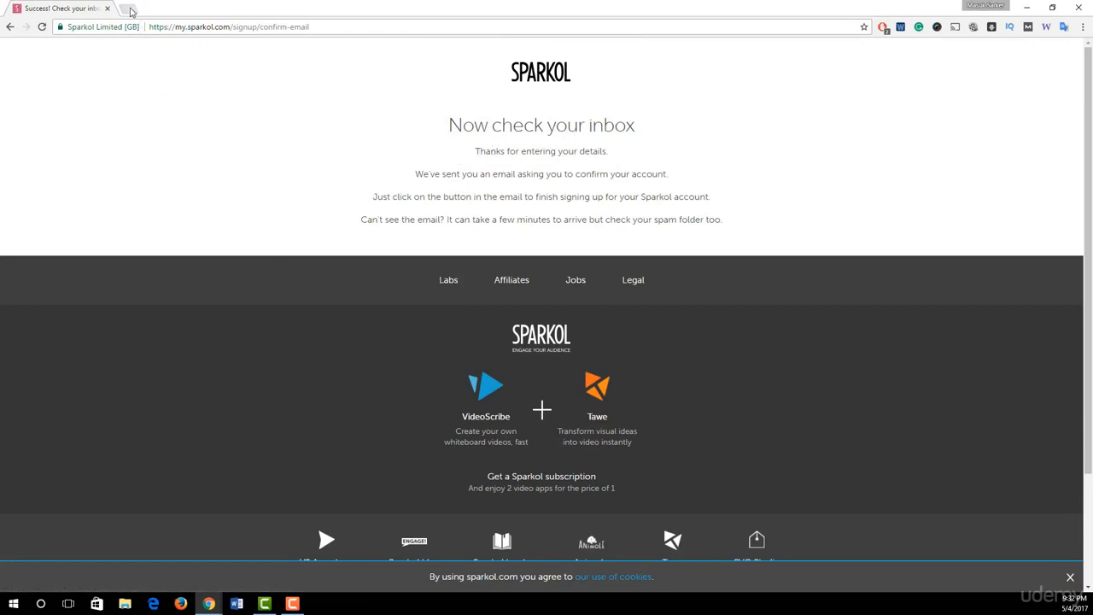
# Go to gmail.com in a new tab and confirm the Sparkol account from the confirmation email.
pyautogui.click(136, 8)
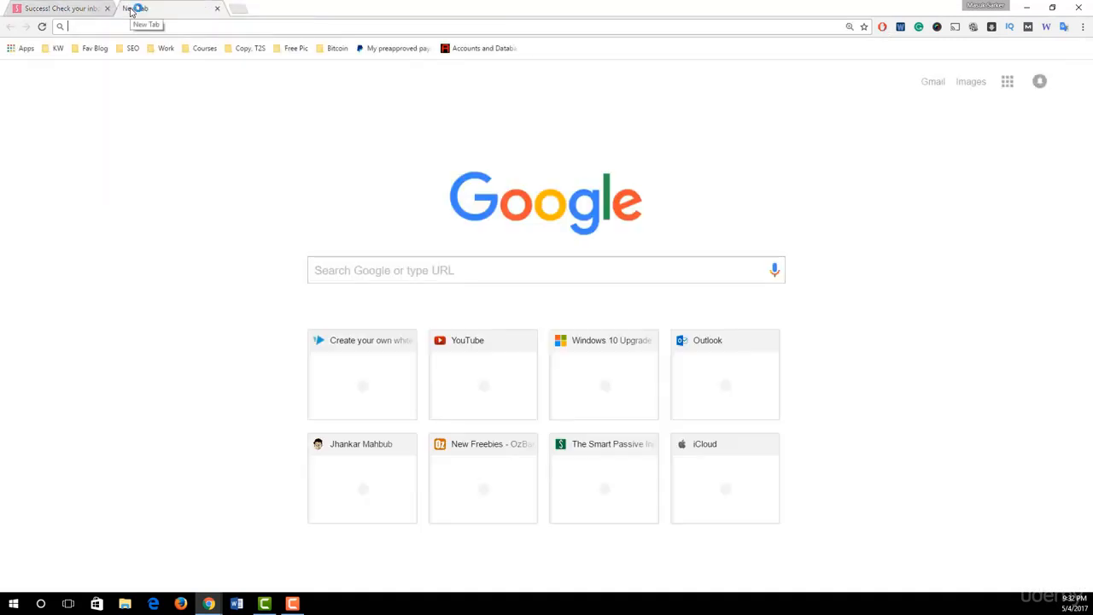
pyautogui.write('gmail.com')
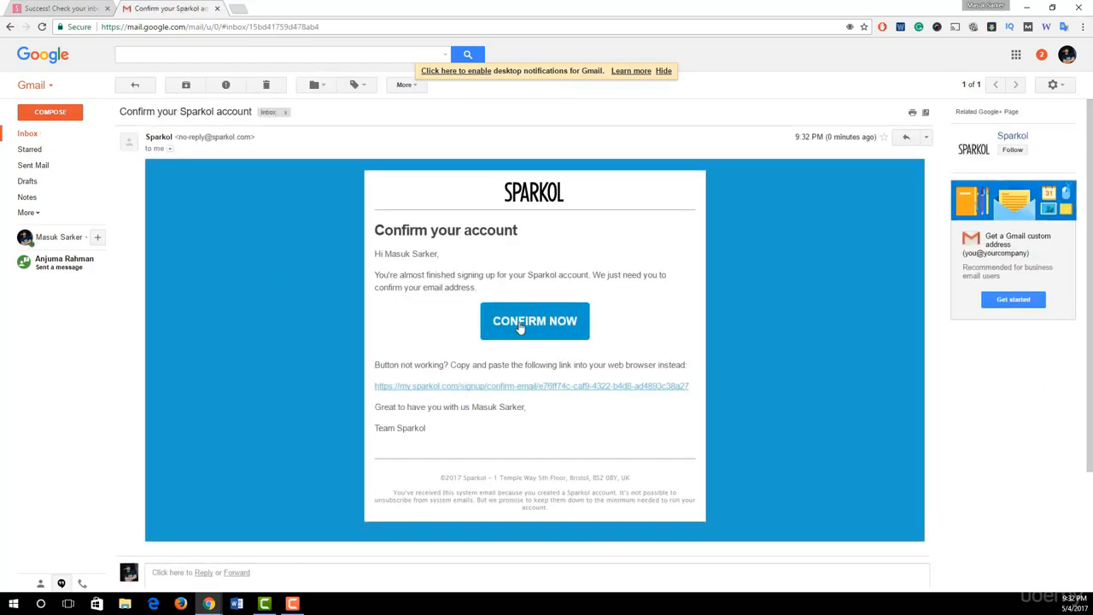
pyautogui.click(535, 321)
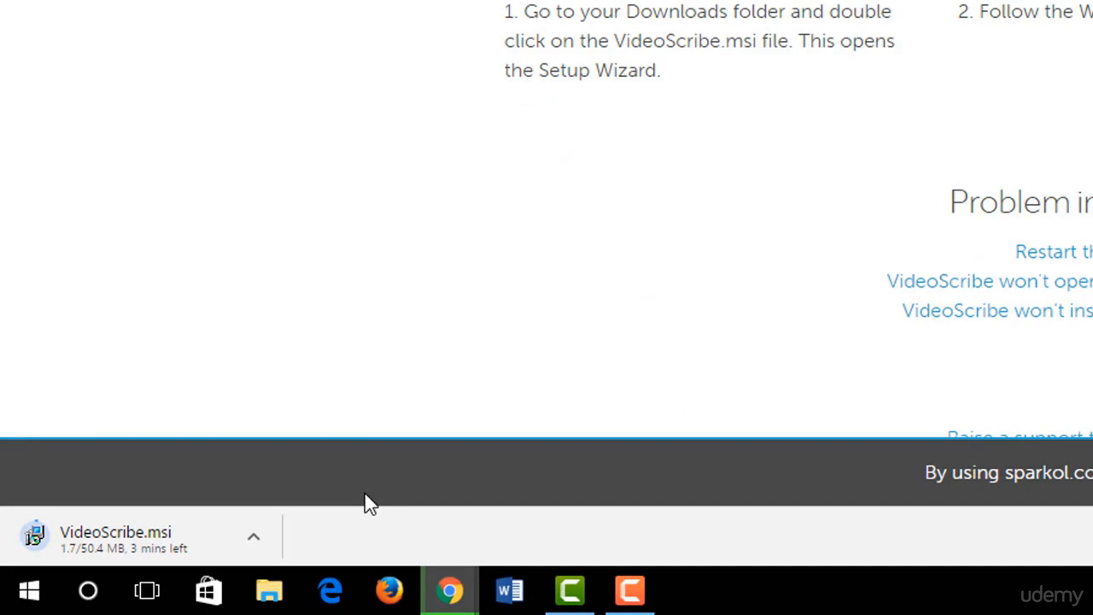
pyautogui.moveTo(26, 447)
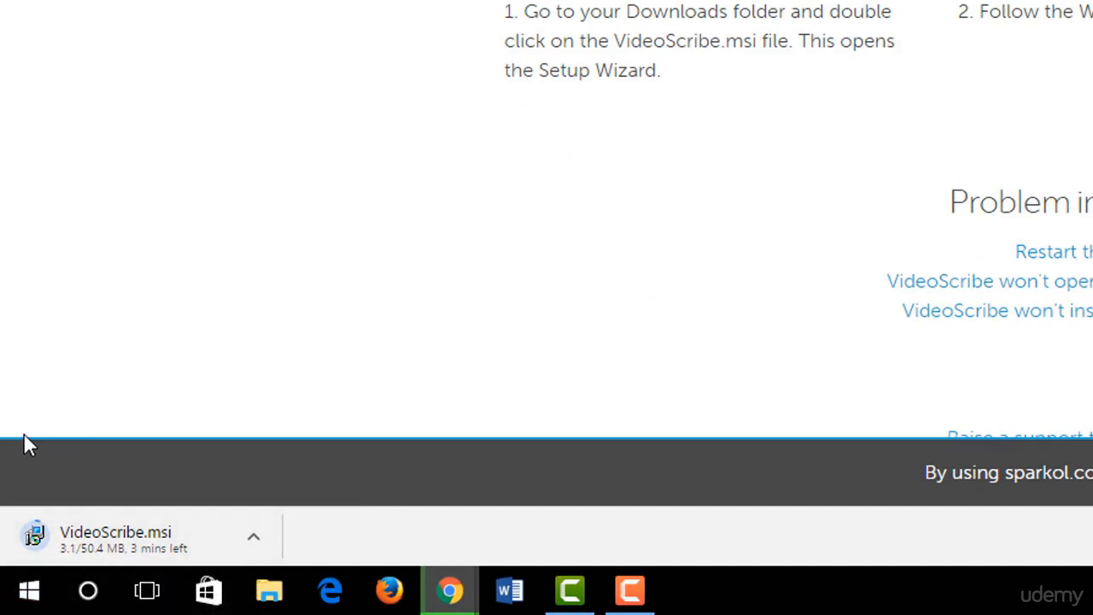
pyautogui.moveTo(366, 186)
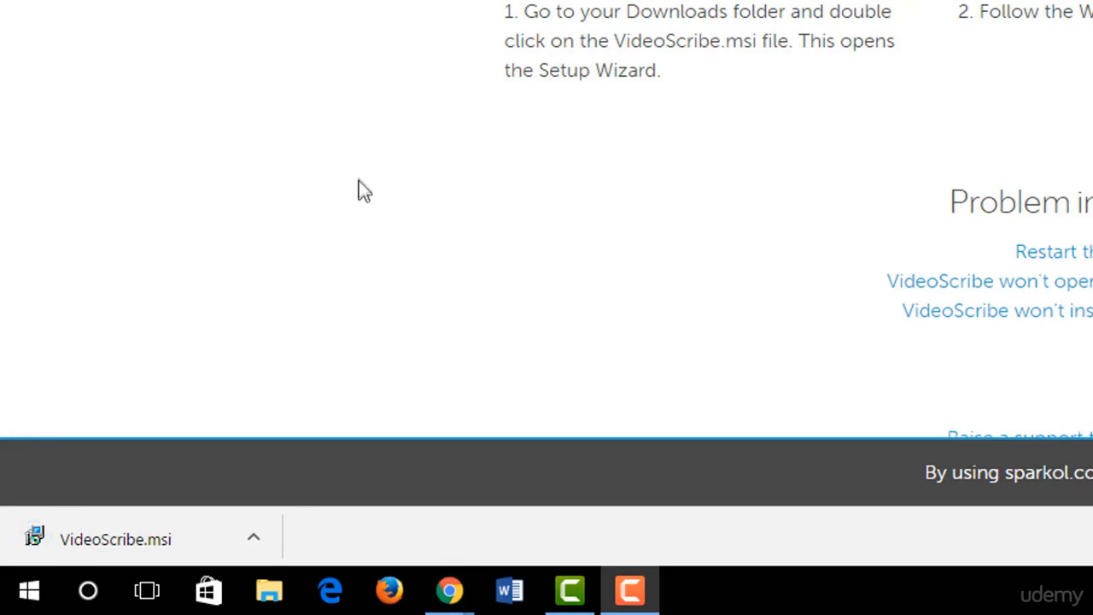
# Show the downloaded VideoScribe.msi installer in its Downloads folder.
pyautogui.click(253, 537)
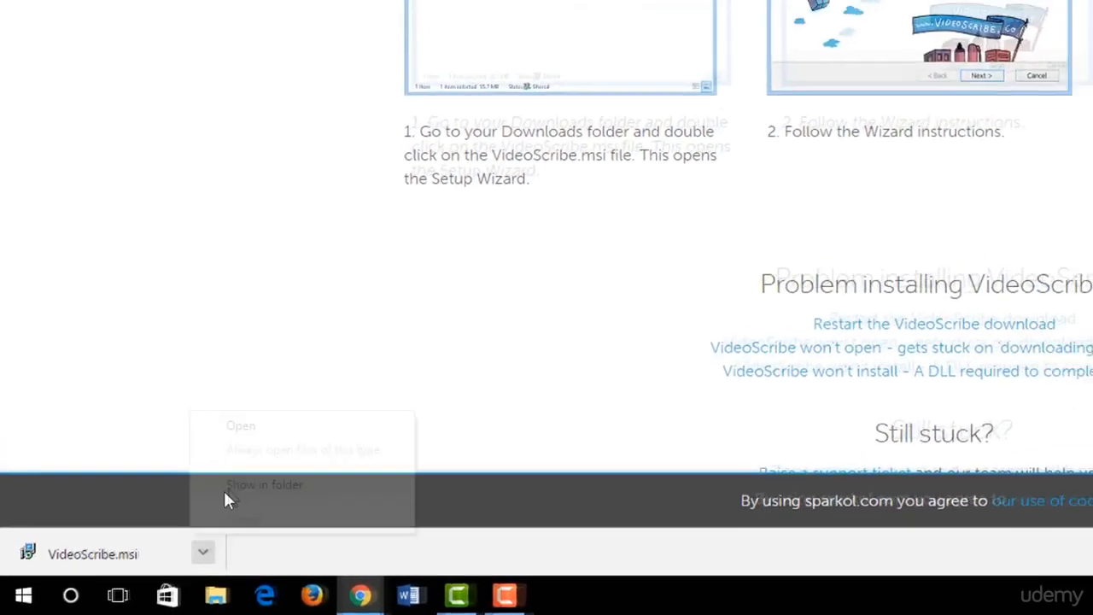
pyautogui.click(265, 486)
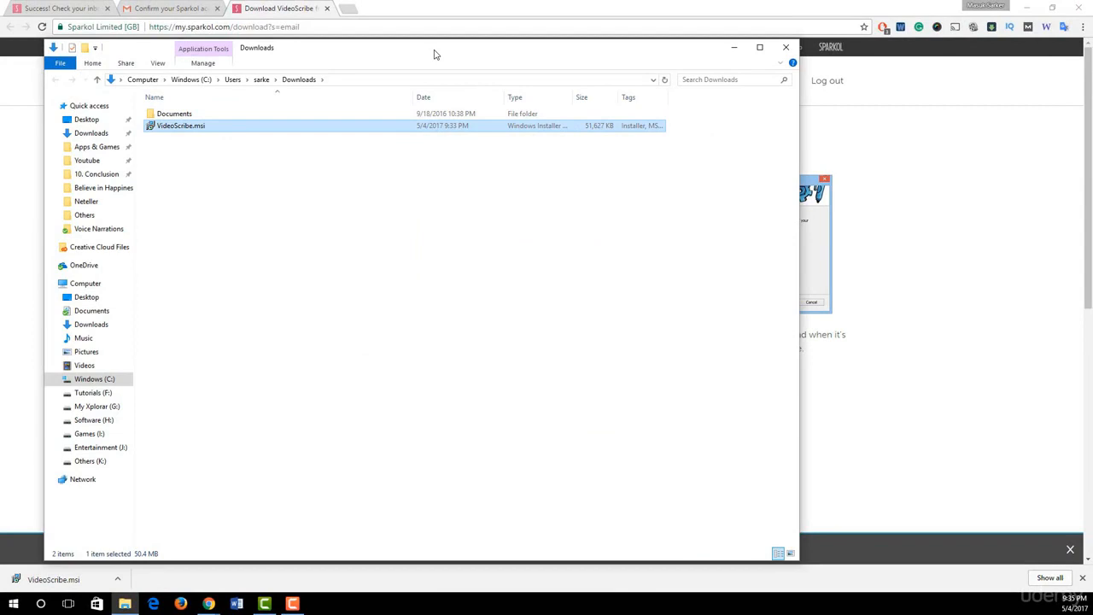
pyautogui.moveTo(178, 130)
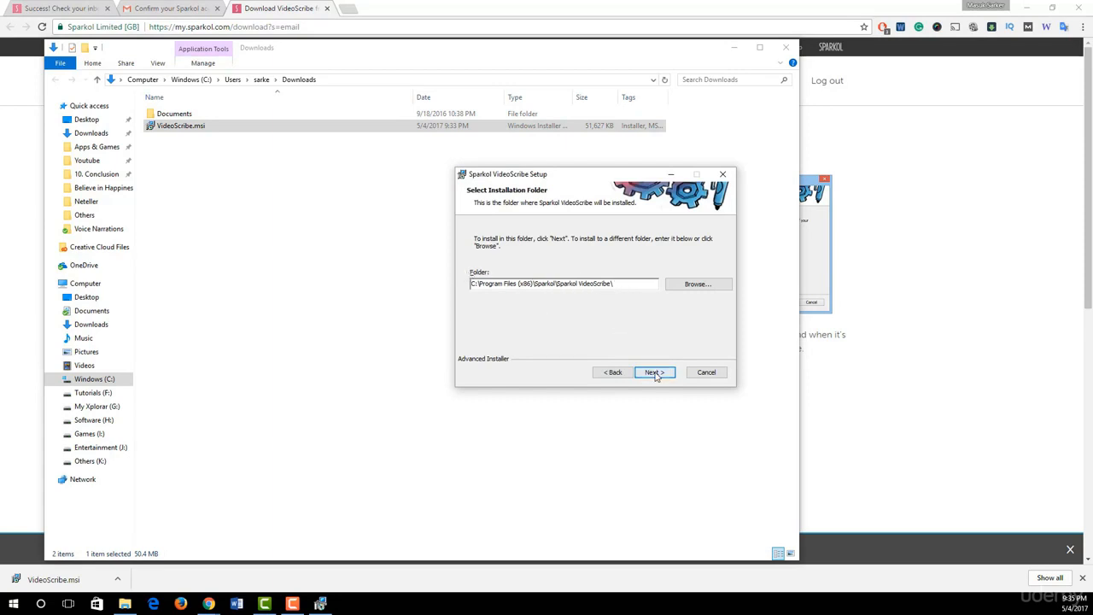
# Accept the default installation folder and install VideoScribe through the setup wizard.
pyautogui.click(654, 372)
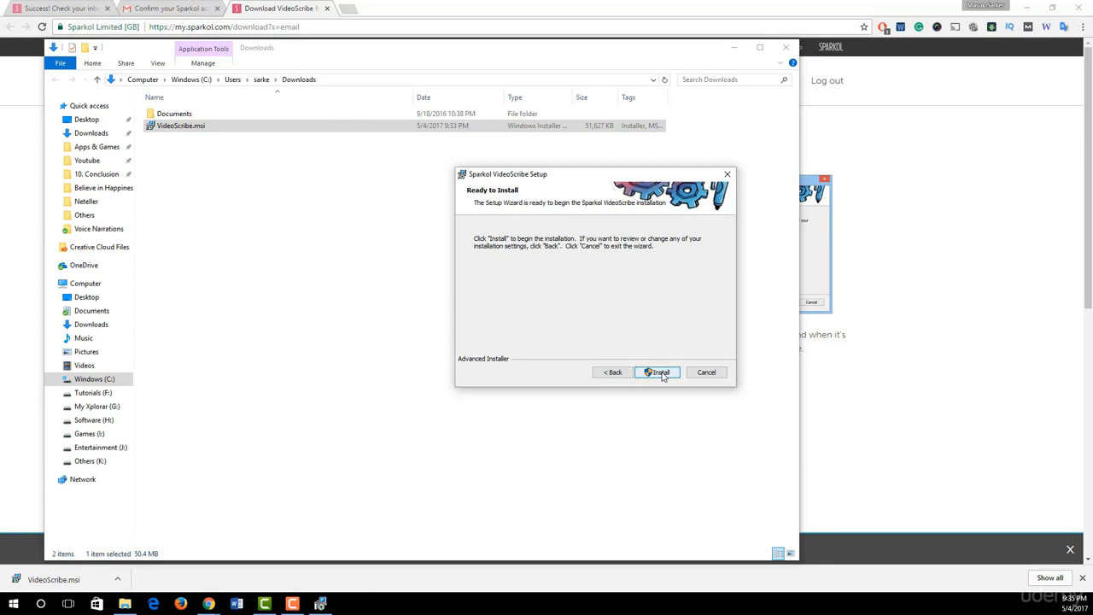
pyautogui.click(656, 372)
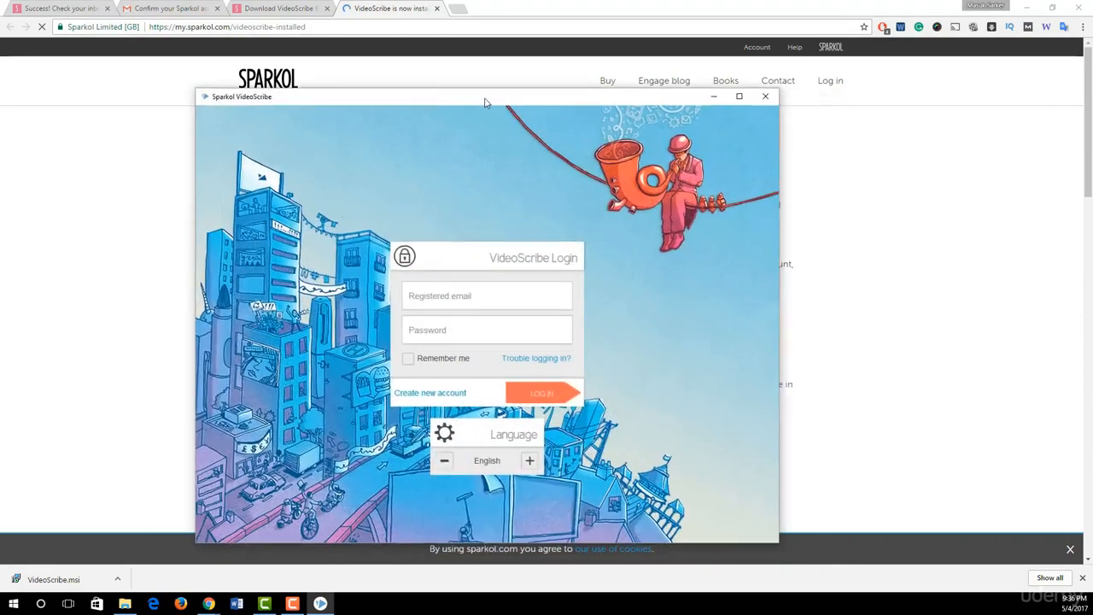
# Log in with email and password, Remember me ticked, and dismiss the How to popup.
pyautogui.click(738, 95)
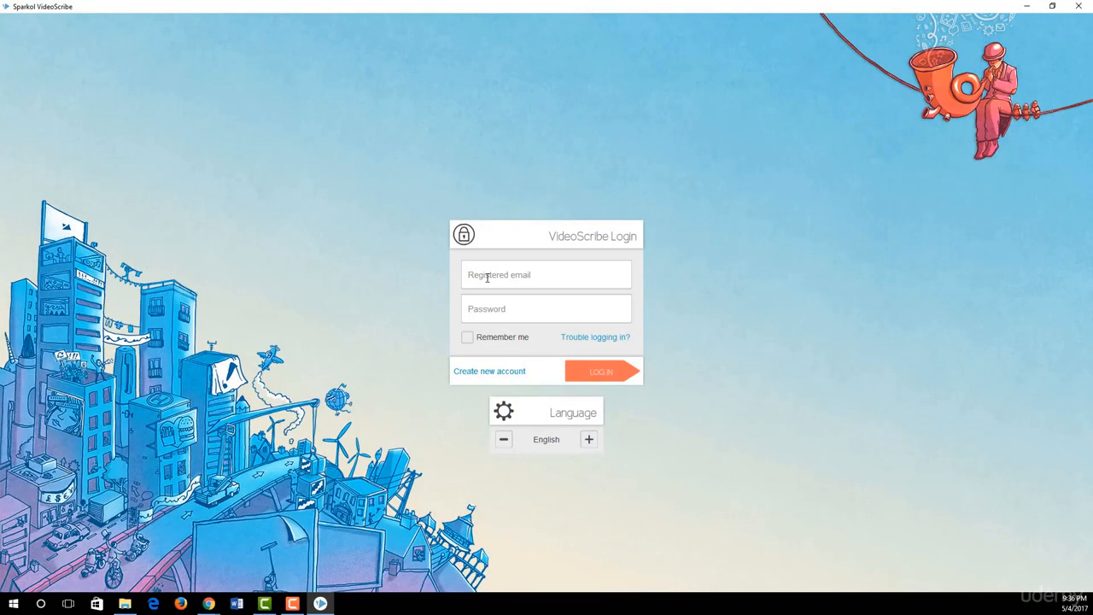
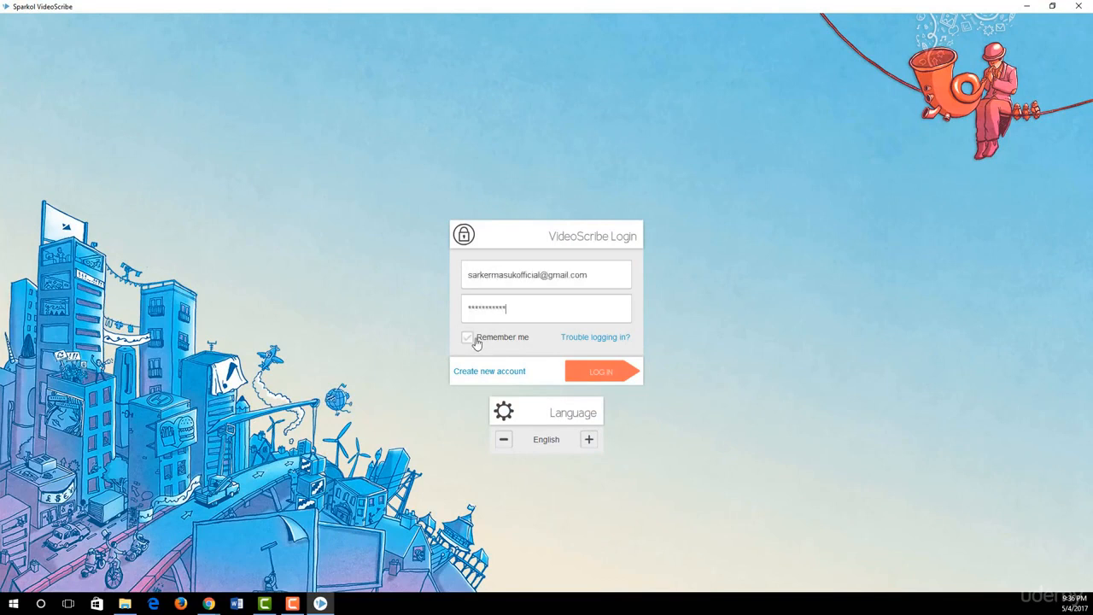
pyautogui.click(468, 336)
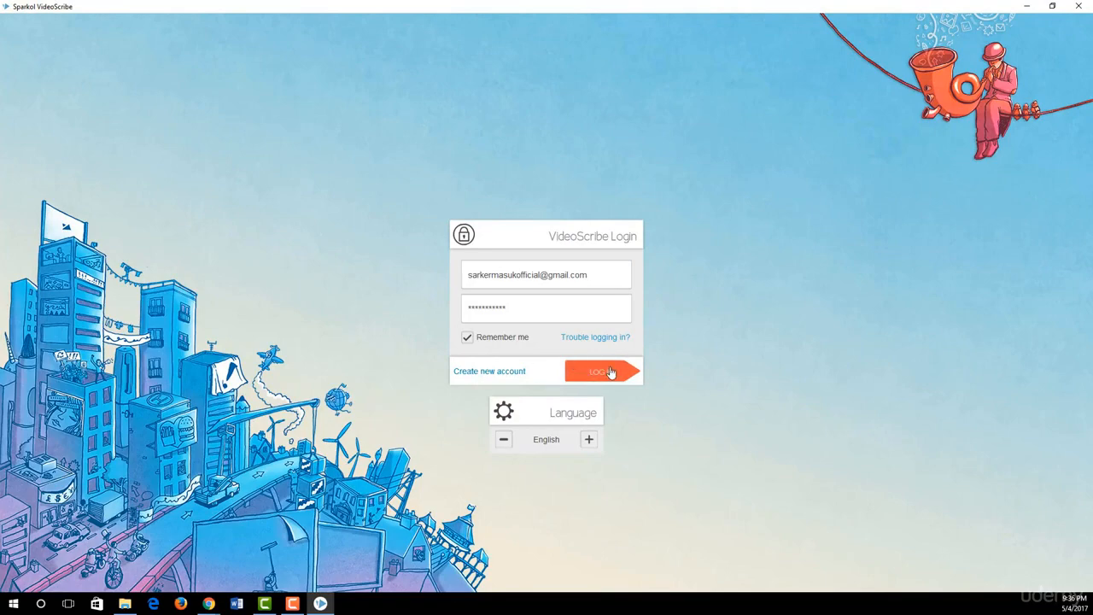
pyautogui.click(601, 371)
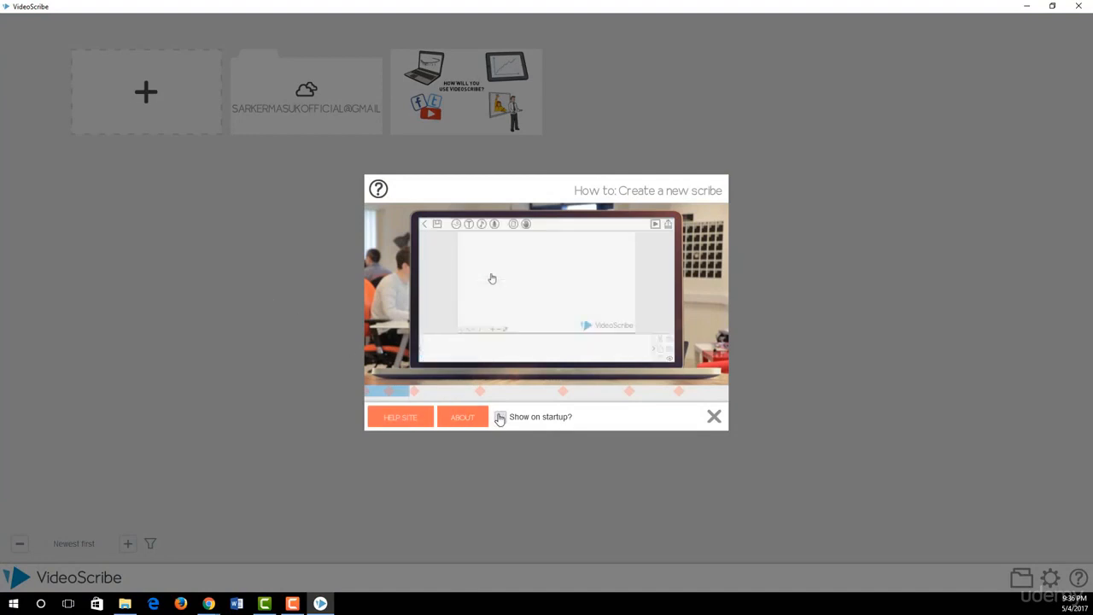
pyautogui.click(714, 417)
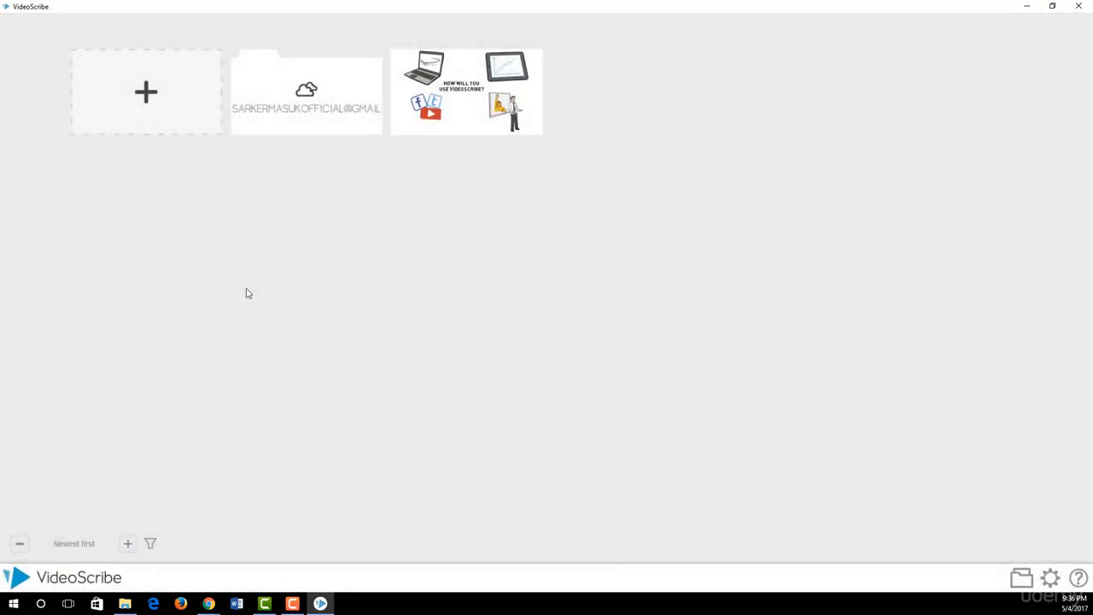